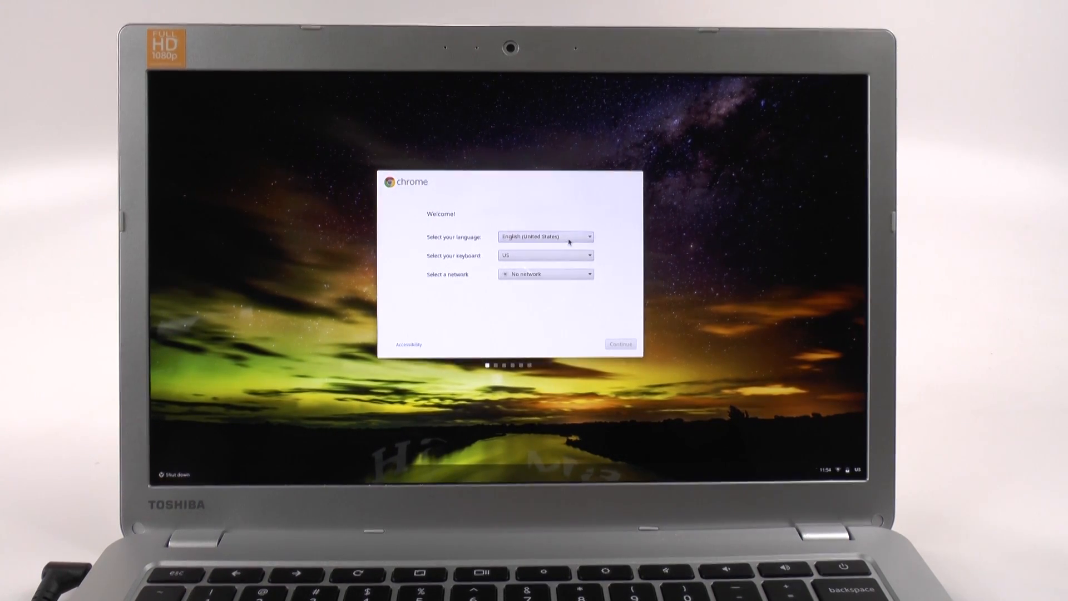
mouse_move(547, 264)
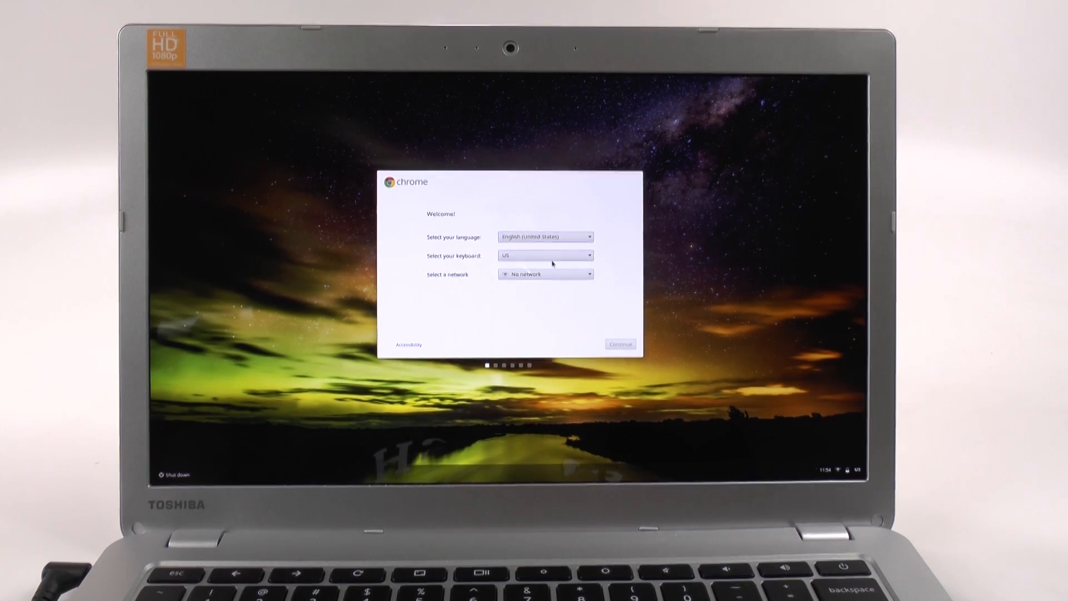
- Show the list of available Wi-Fi networks from the 'Select a network' dropdown
click(545, 273)
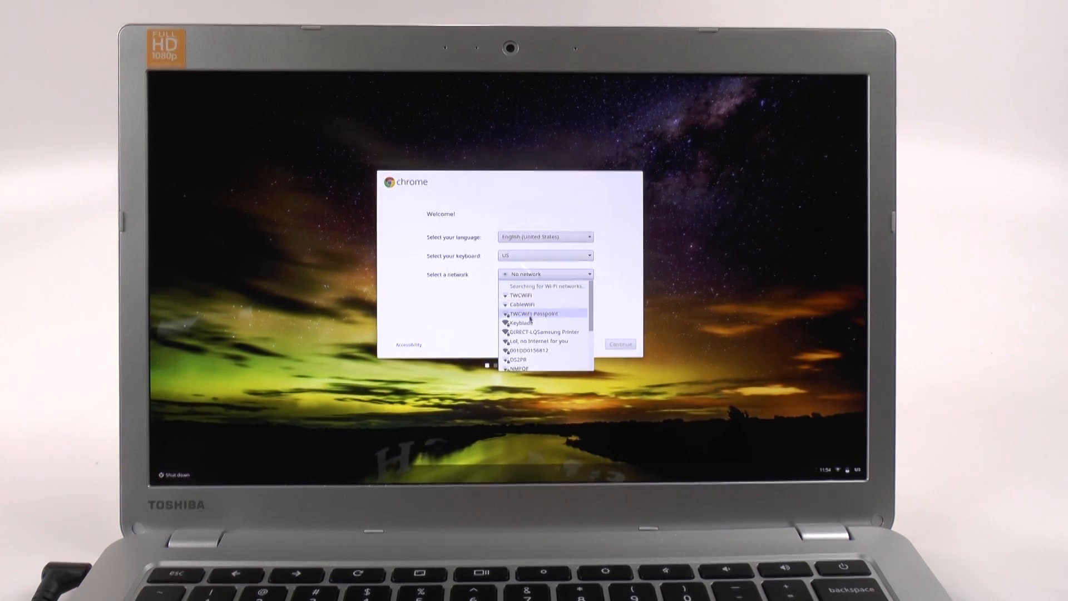
- Join the KeyBlade Wi-Fi network by entering its password and connecting
click(525, 323)
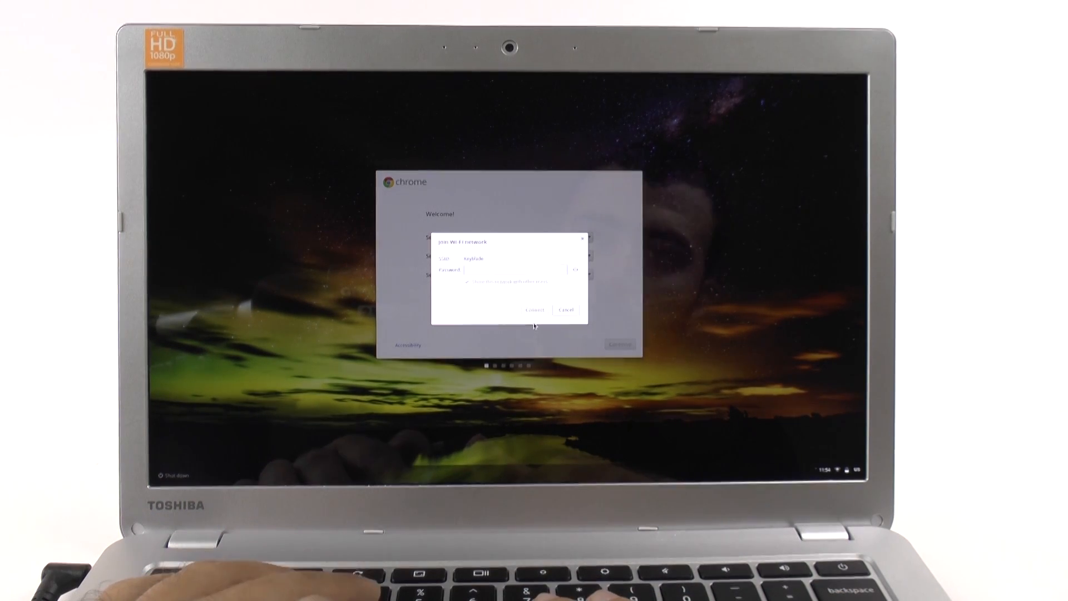
text(***)
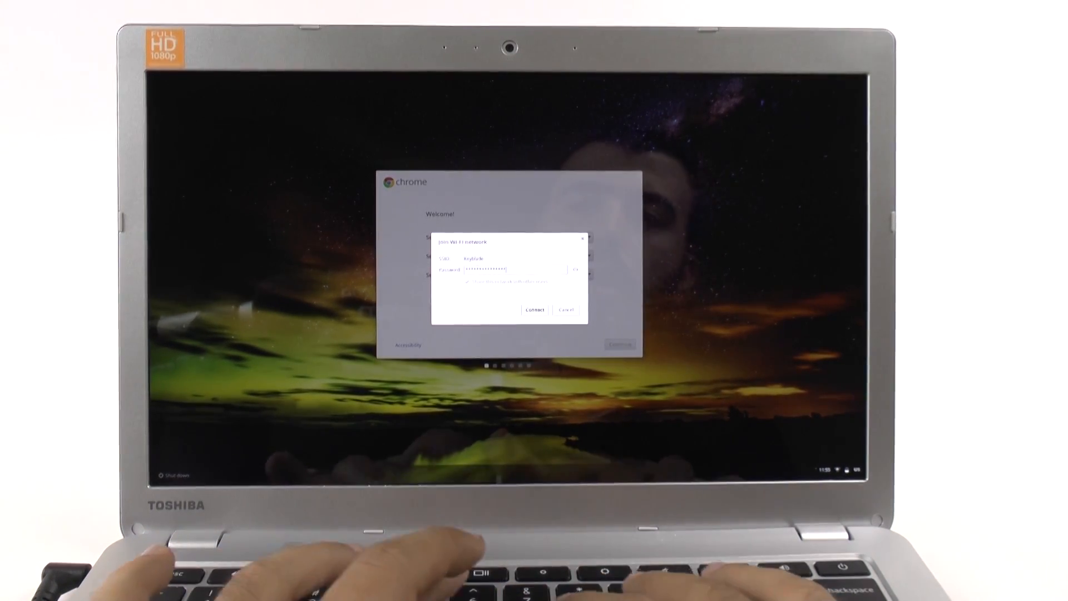
click(534, 309)
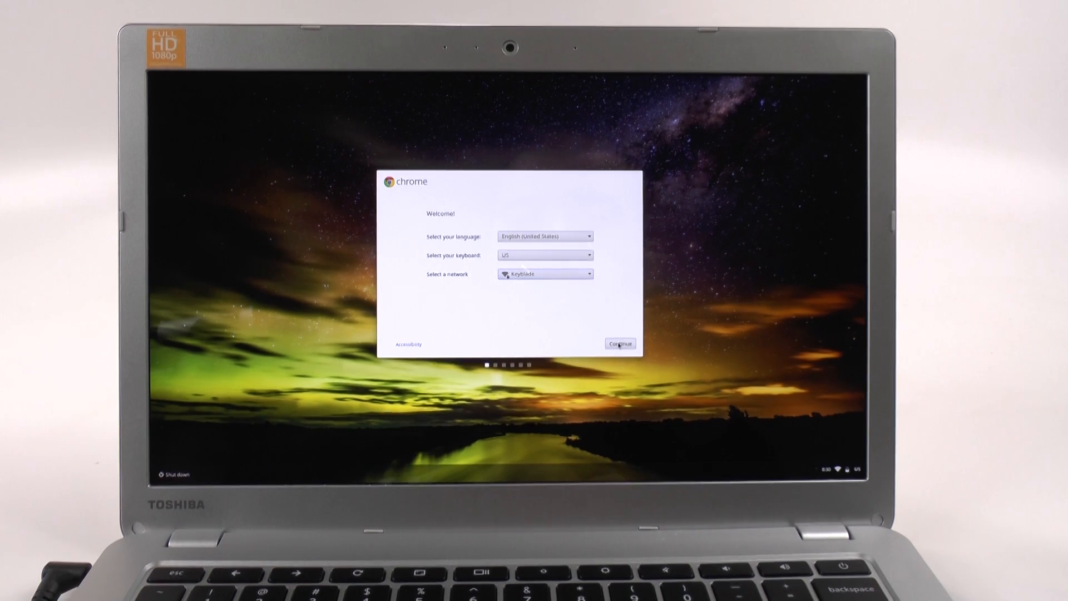
- Continue past the Welcome screen and accept the Google Chrome OS Terms
click(620, 343)
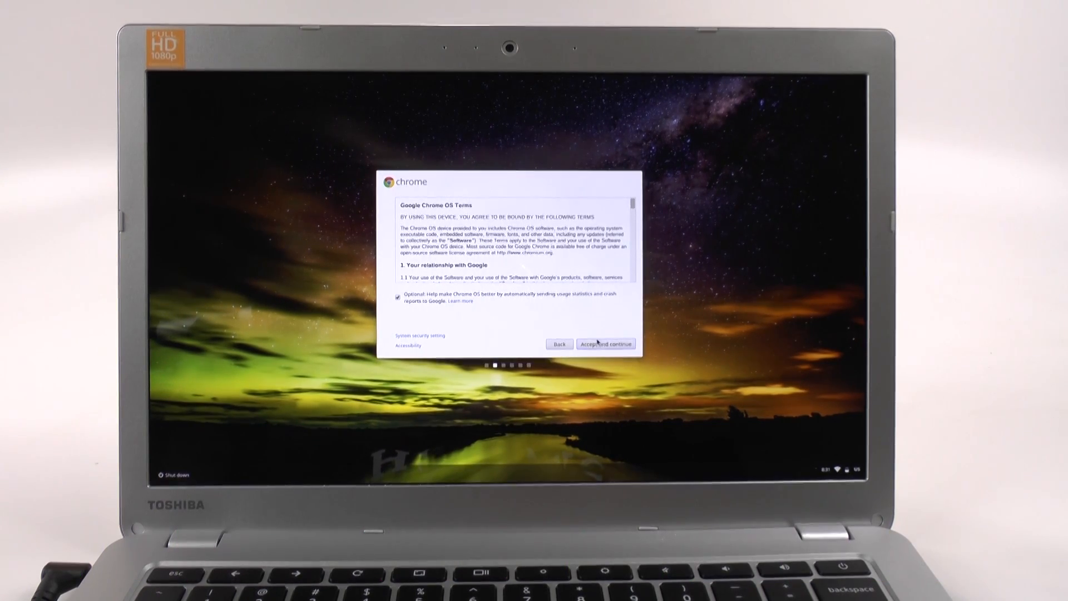
click(607, 344)
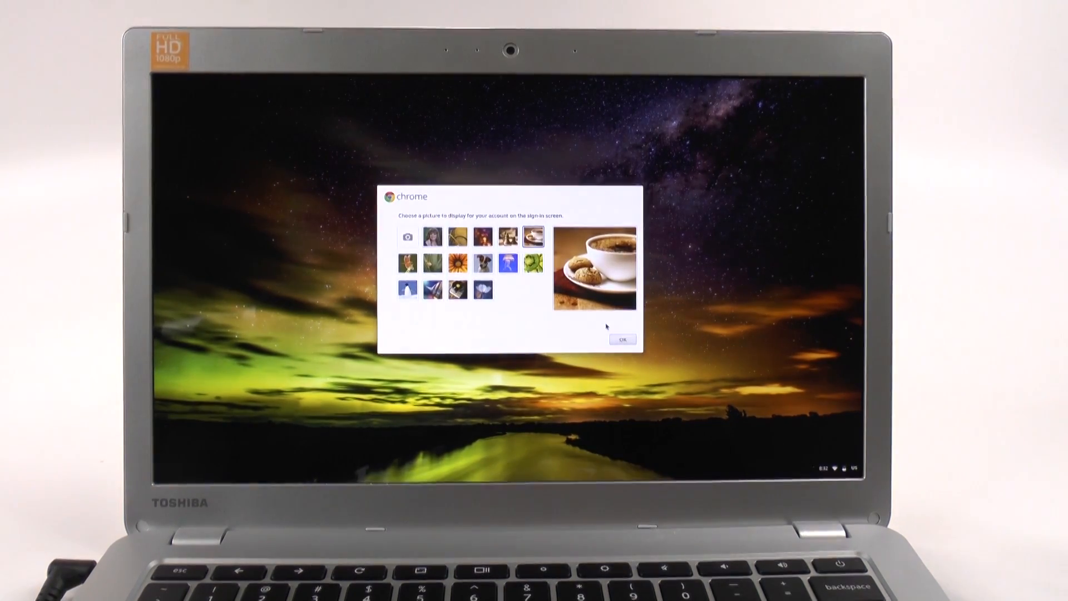
- Confirm the chosen account picture and start the 'Take a tour' welcome tour
click(624, 339)
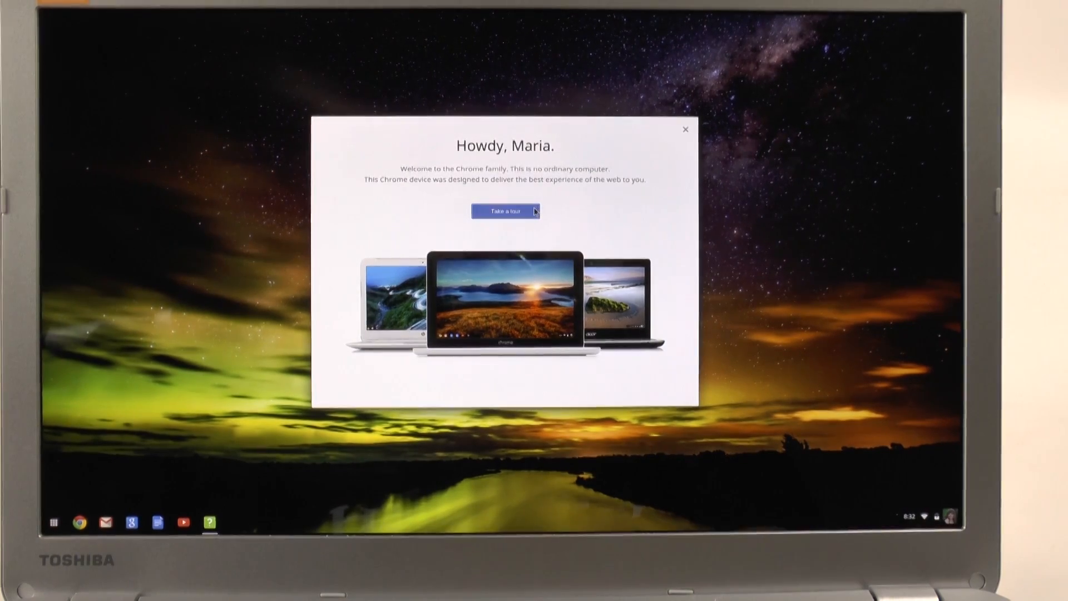
click(506, 211)
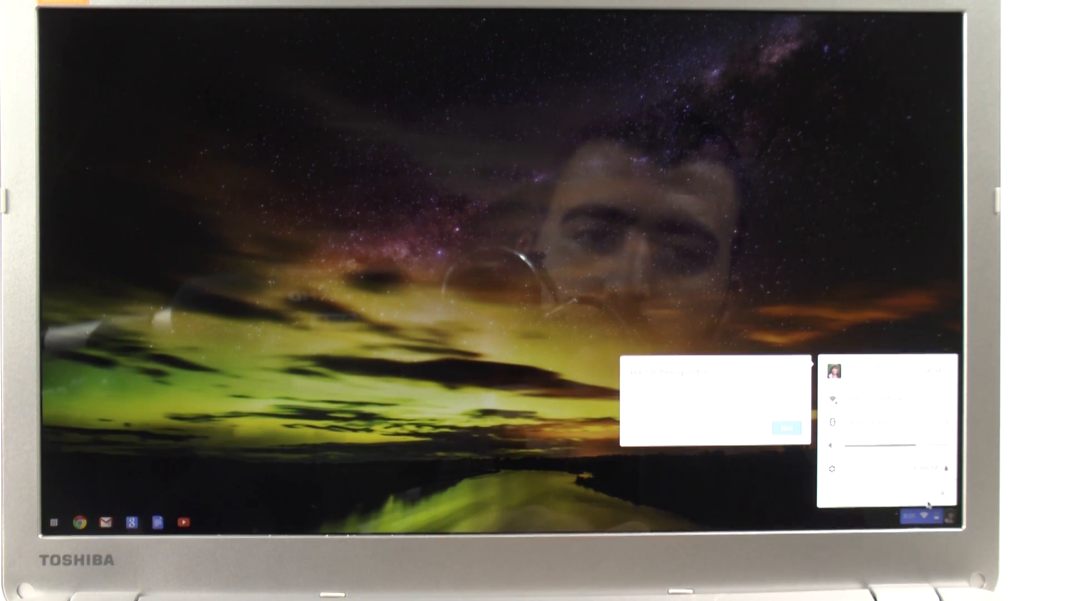
mouse_move(803, 494)
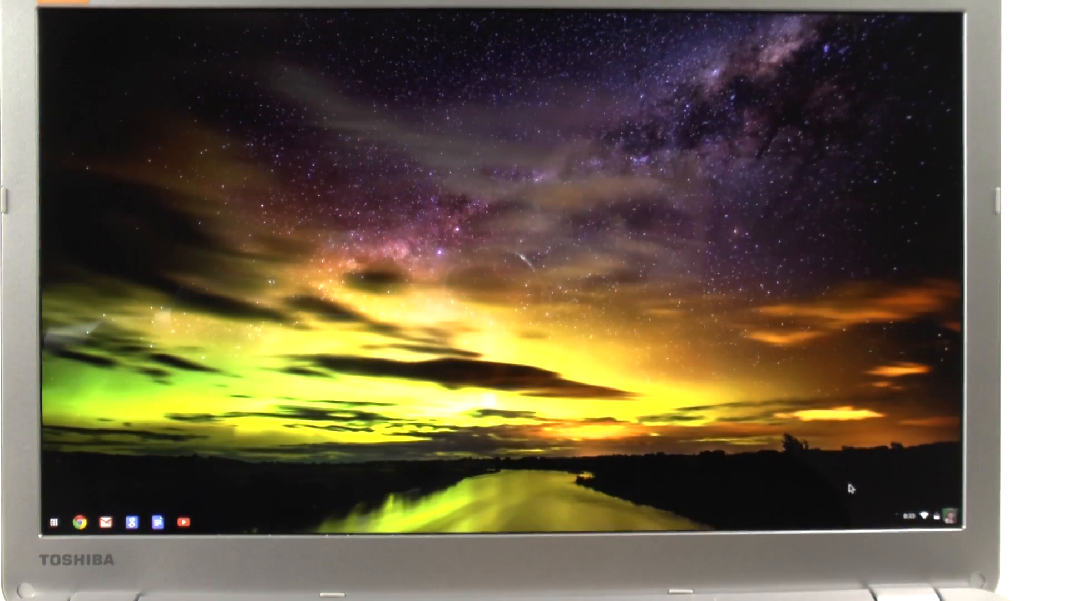
mouse_move(570, 243)
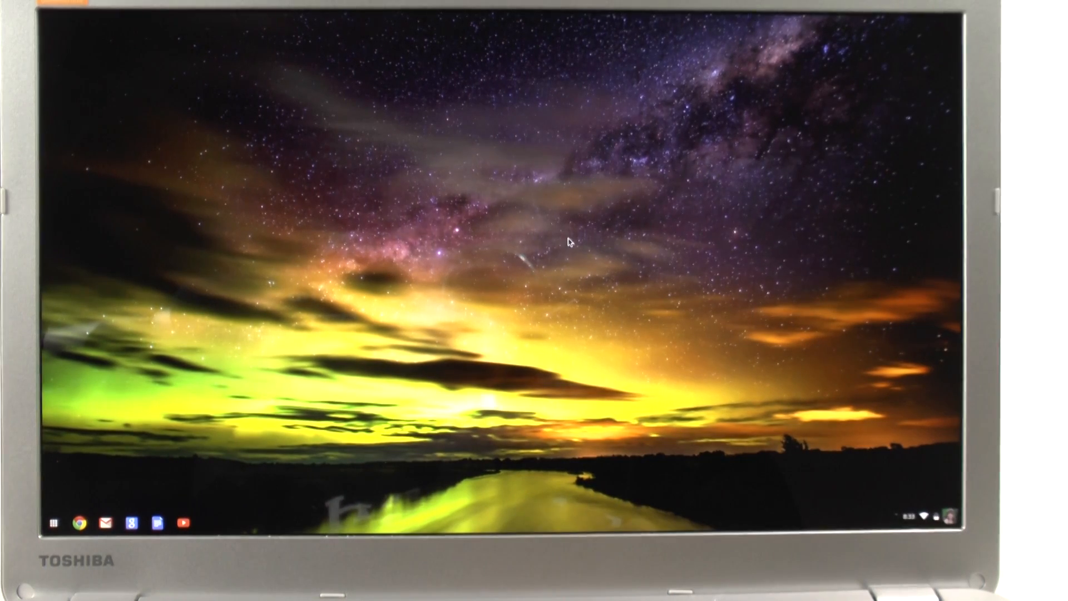